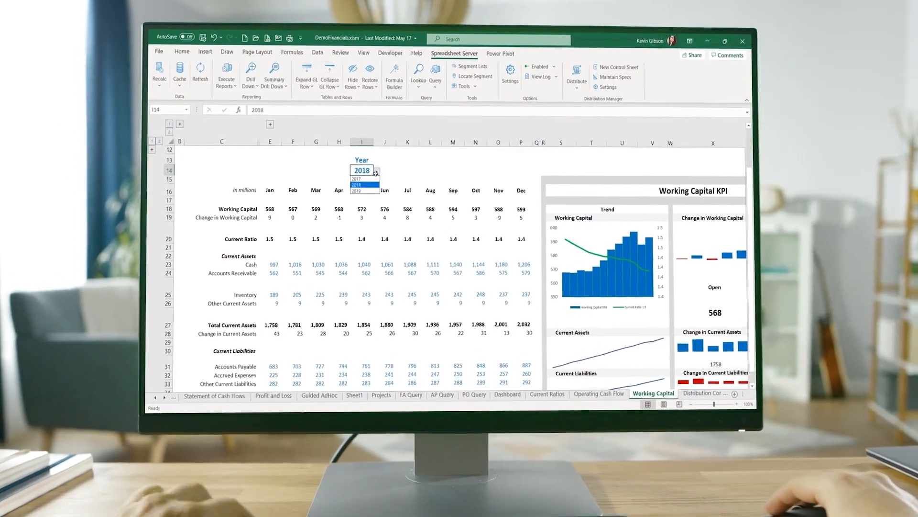
Switch the Working Capital report year to 2019.
click(358, 192)
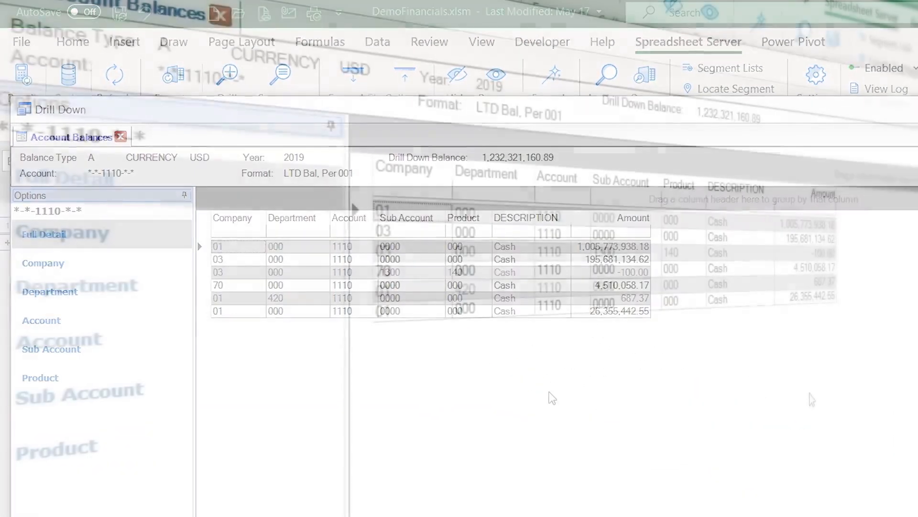
Start a GXL single-balance formula in the Formula Builder.
click(43, 262)
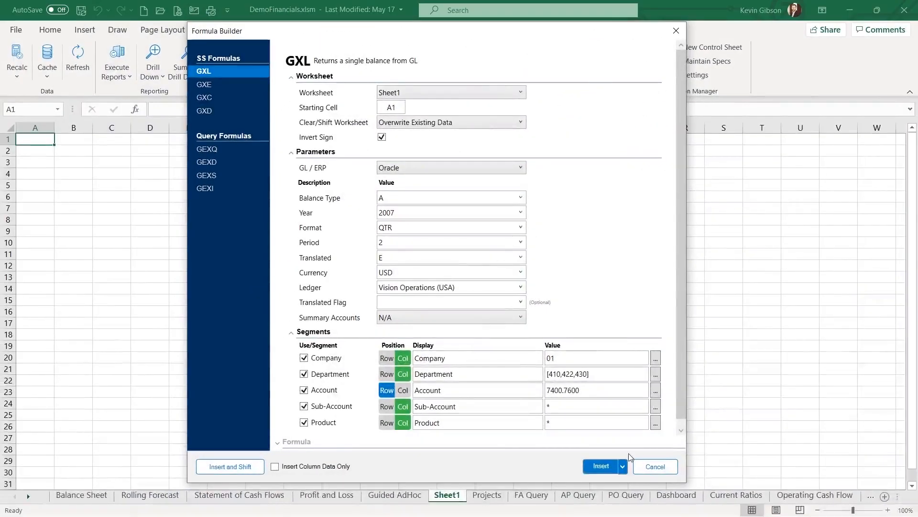
Insert the balance formula and drill Profit and Loss balances down to AP journal lines.
click(601, 466)
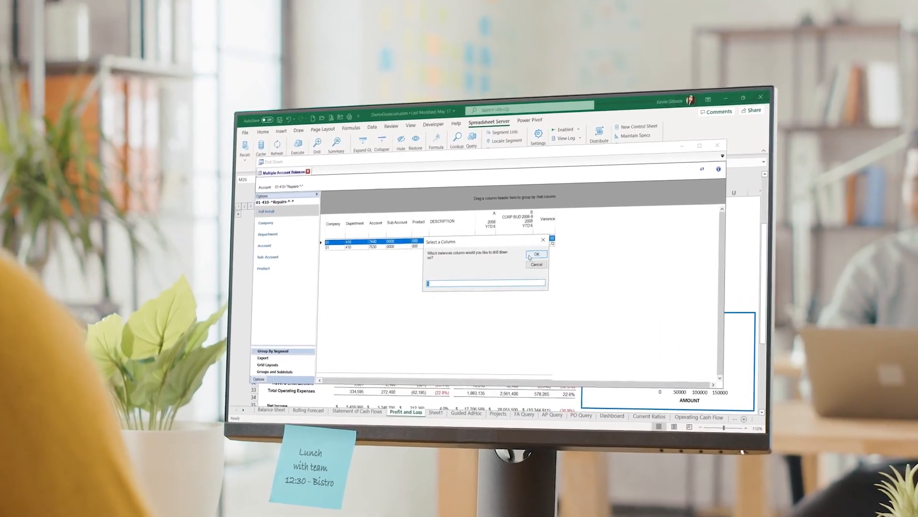
click(536, 255)
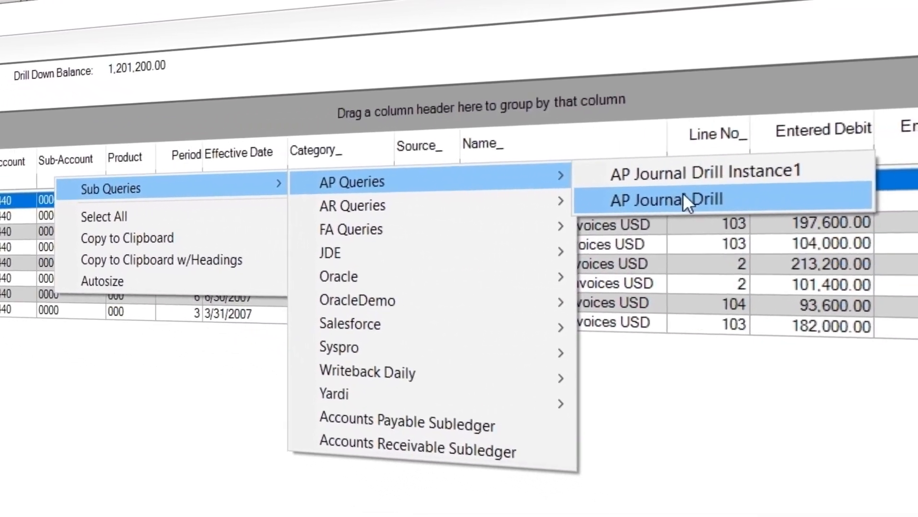
click(664, 199)
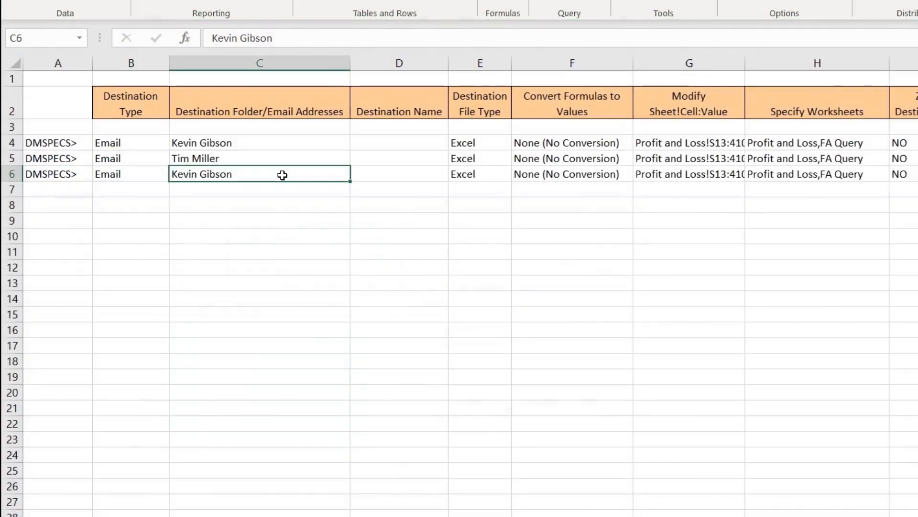
Change the third distribution row's destination to C:/.
text(C:/)
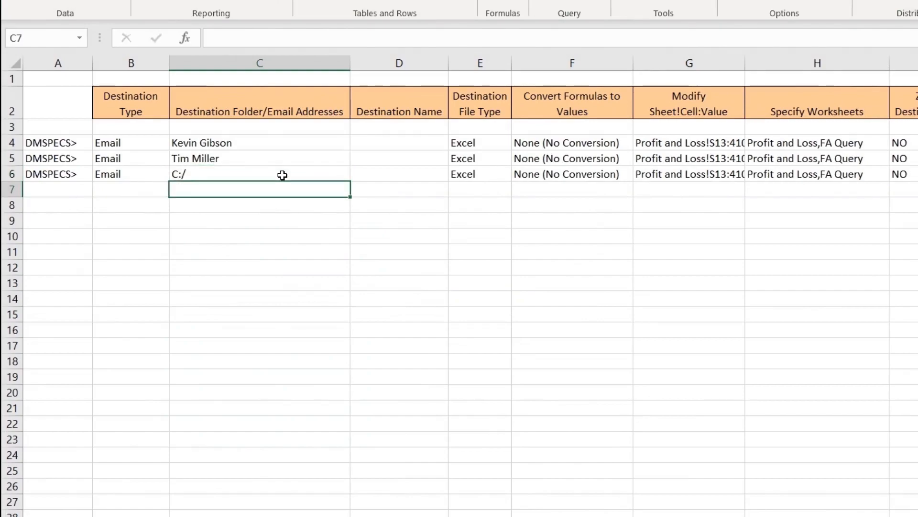